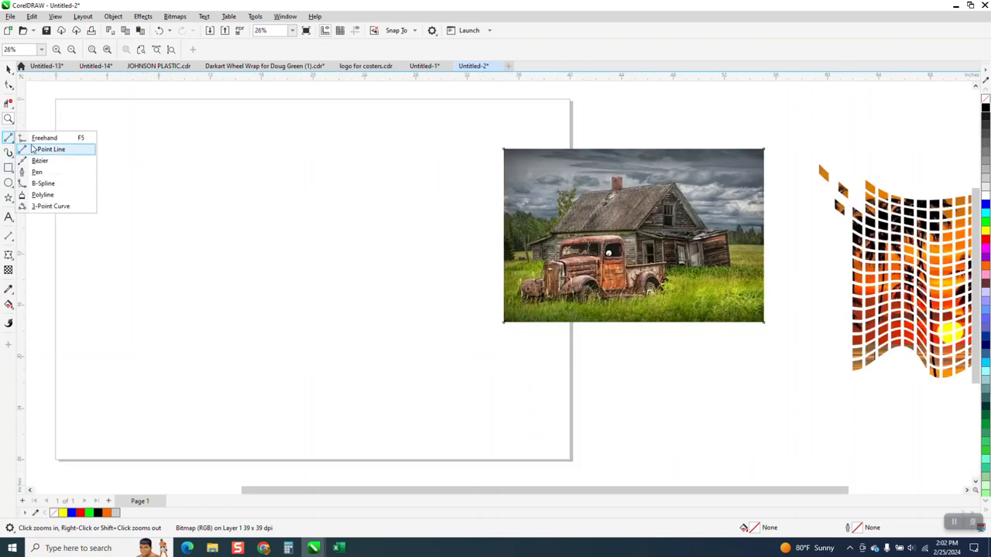
Draw a 2-Point Line across the page and set its outline width to 0.5 in
click(49, 148)
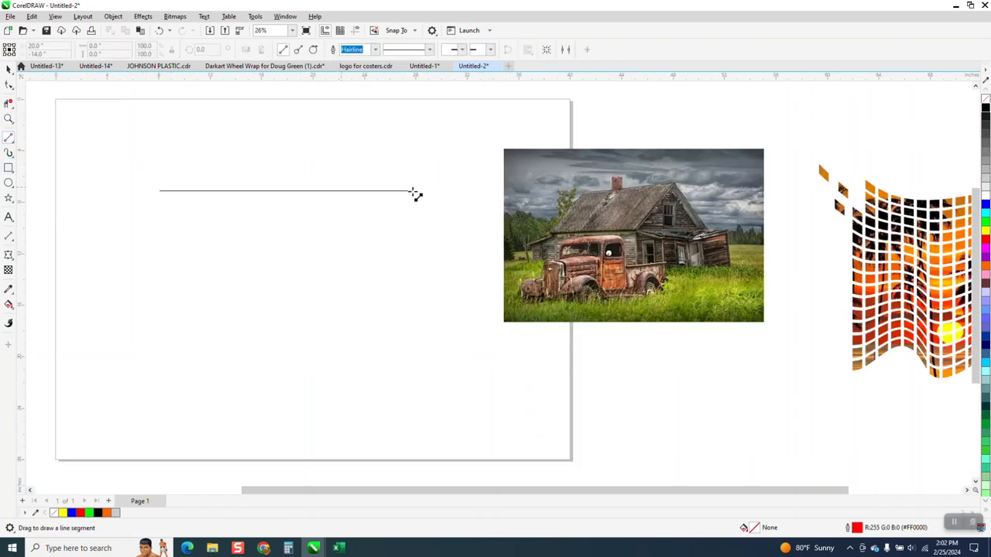
click(375, 49)
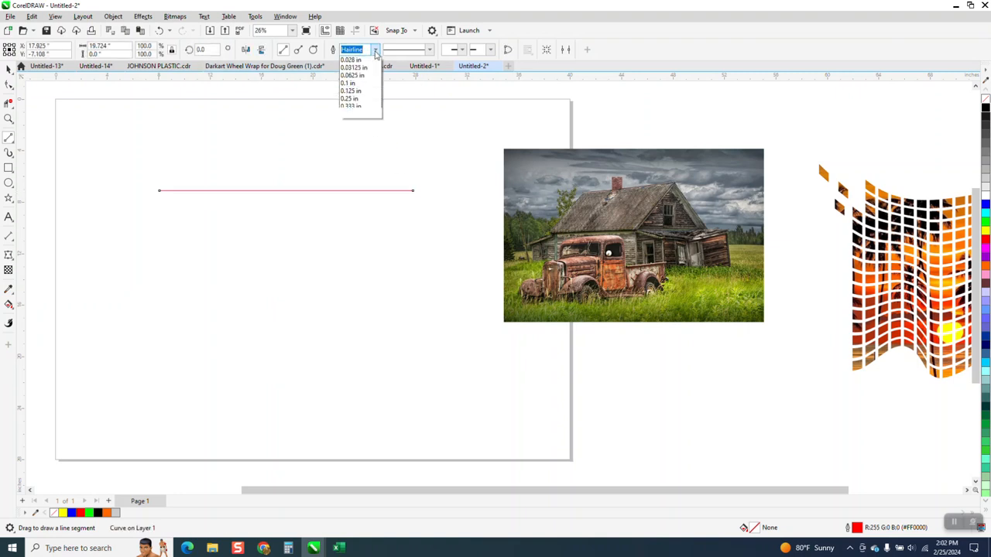
click(353, 74)
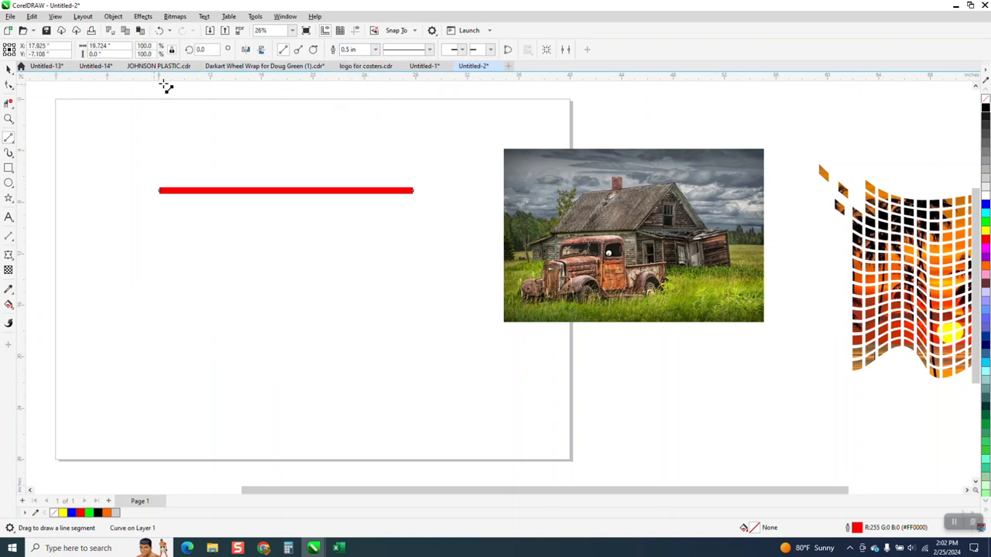
click(375, 50)
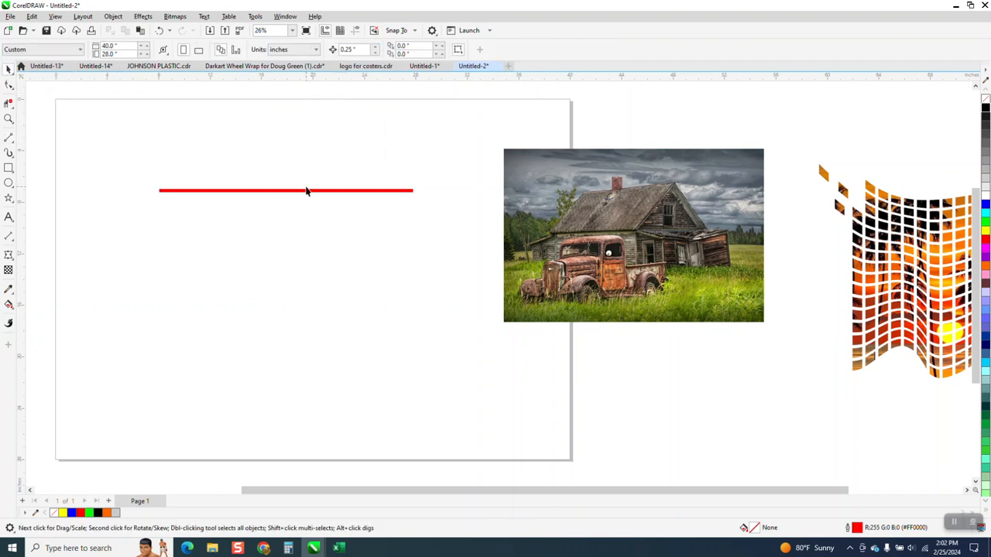
Convert the line's outline into a filled object via Object menu, cancelling the Convert to Bitmap dialog
click(111, 15)
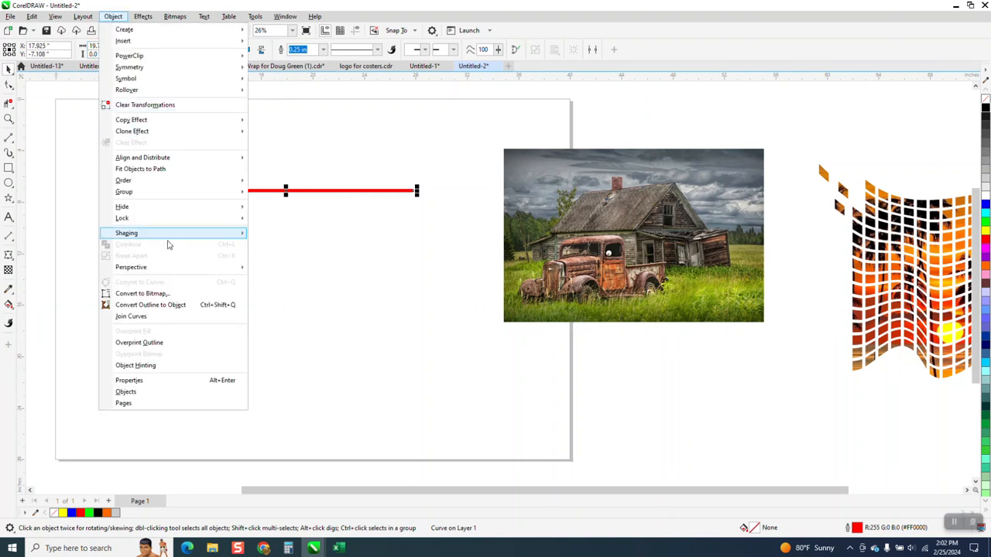
click(142, 294)
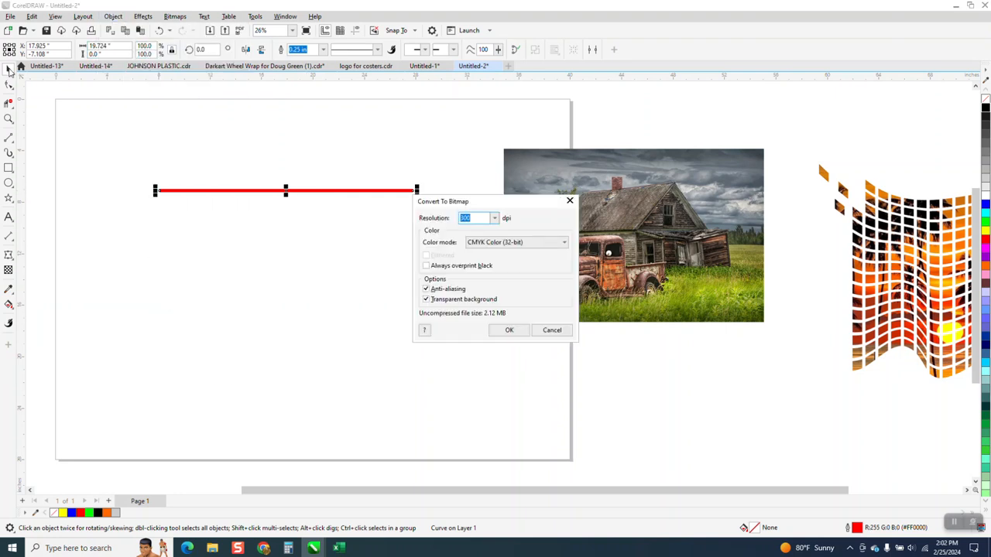
click(507, 330)
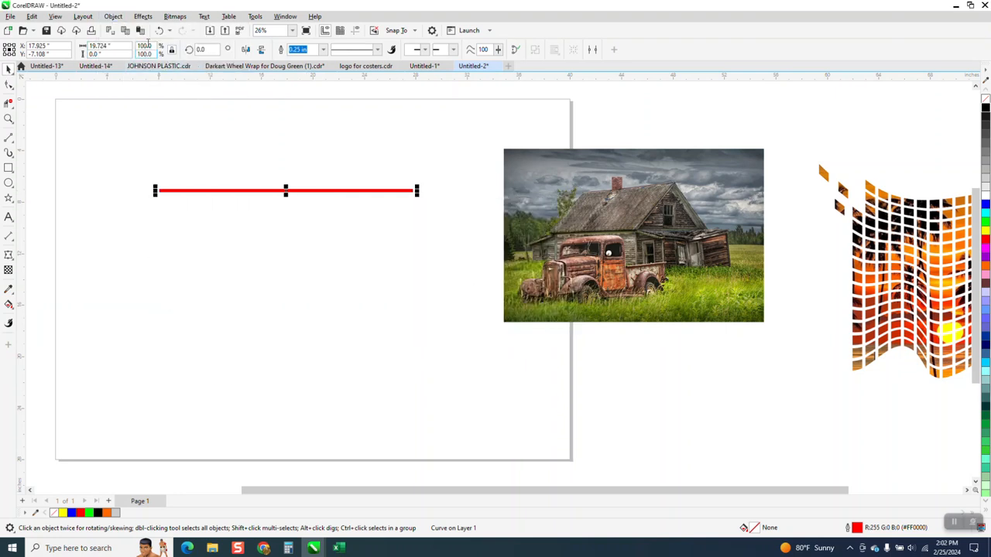
click(113, 15)
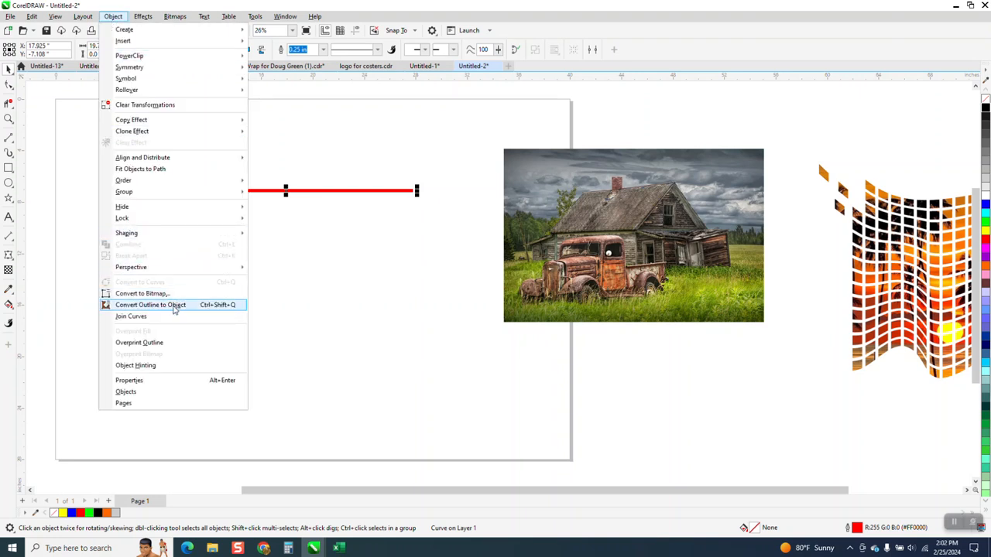
click(150, 303)
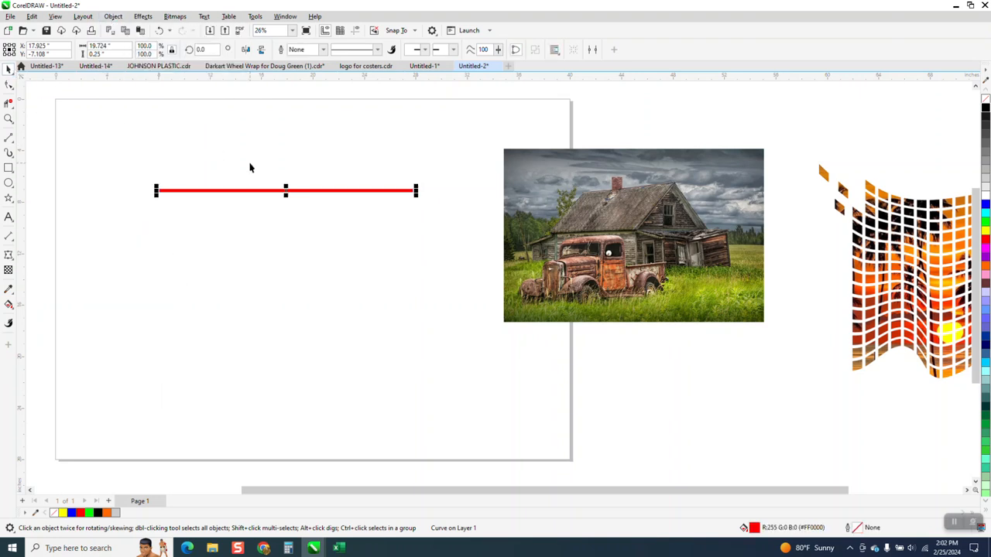
mouse_move(403, 192)
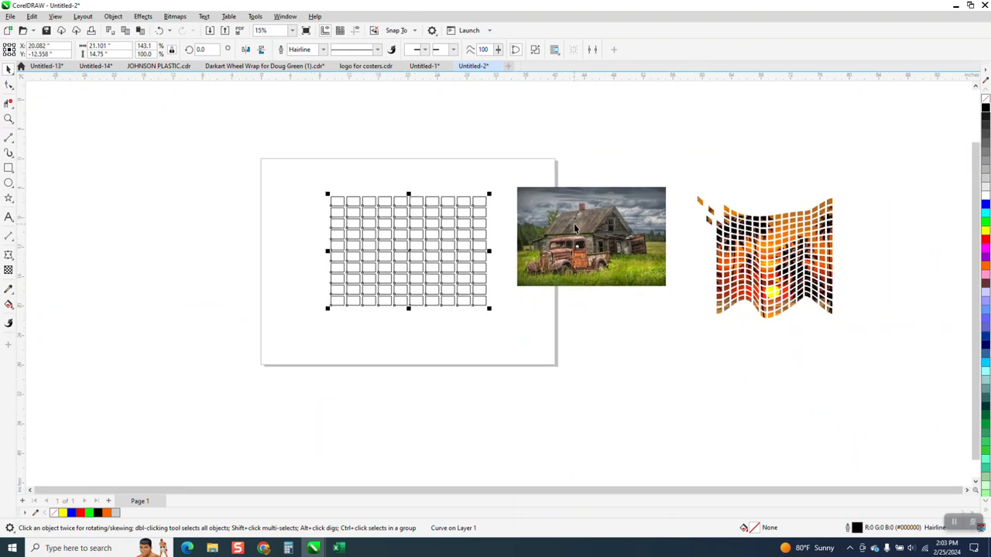
Build a grid of rounded rectangles on the page next to the farmhouse photo
click(591, 235)
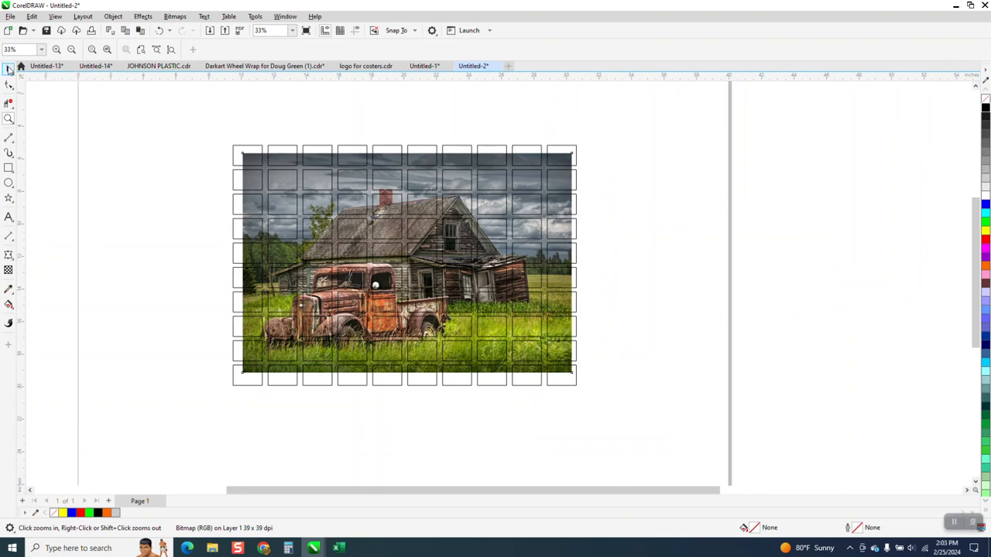
PowerClip the photo into the blocks, move the result right of the original, and zoom to the spare grid
click(402, 264)
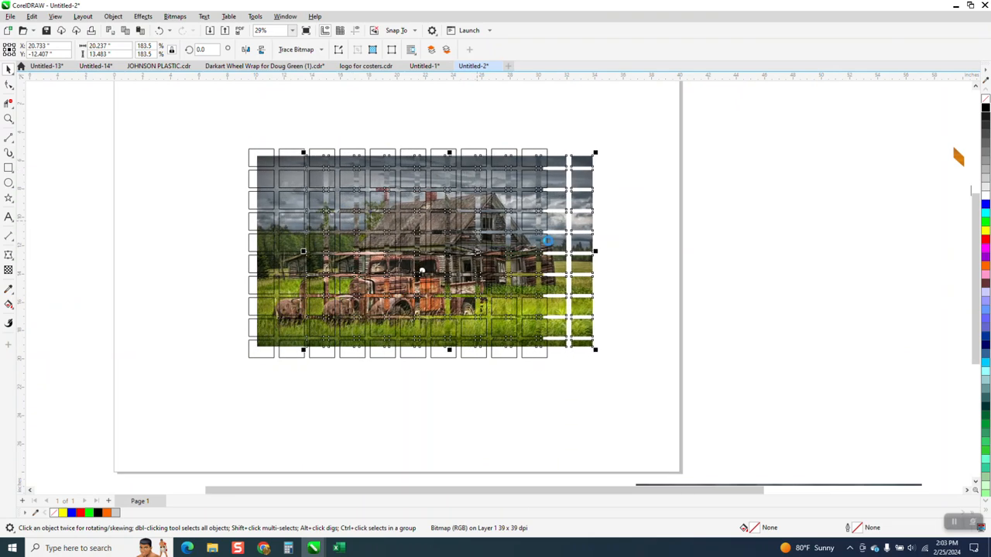
drag(421, 250, 720, 248)
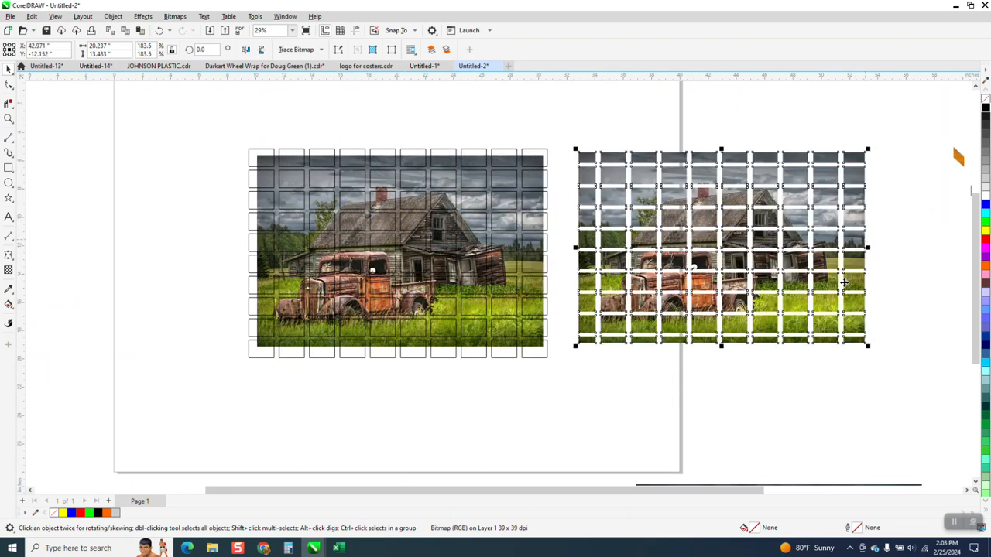
click(9, 121)
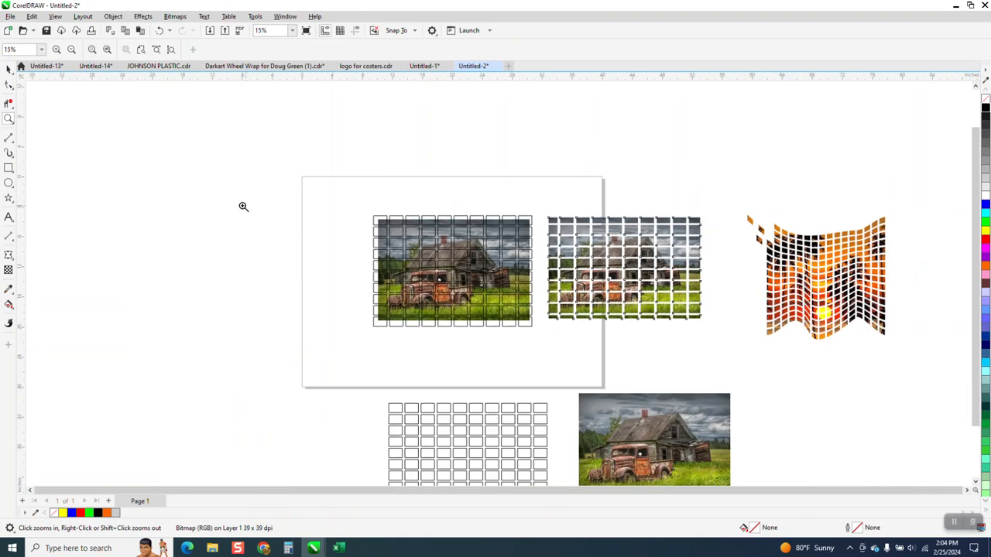
click(623, 266)
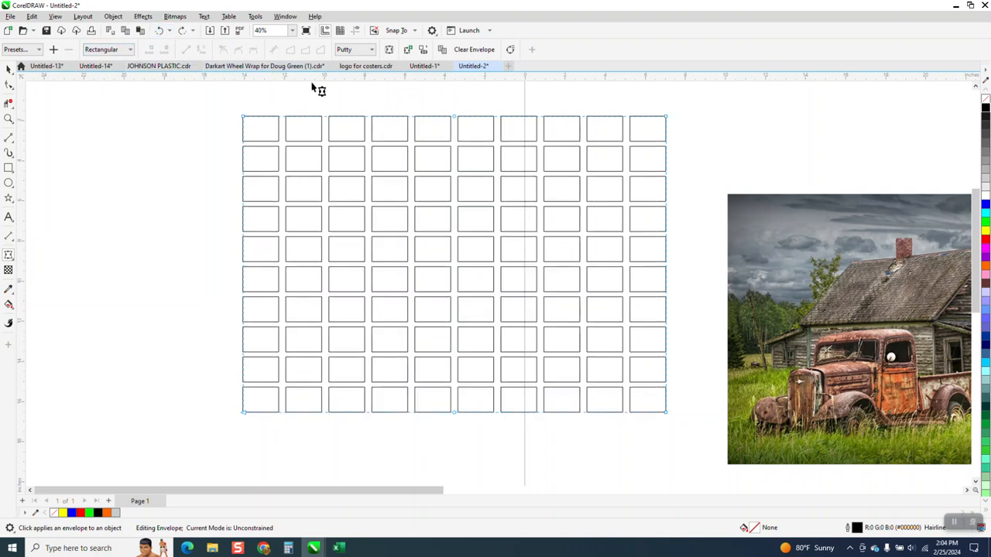
mouse_move(456, 117)
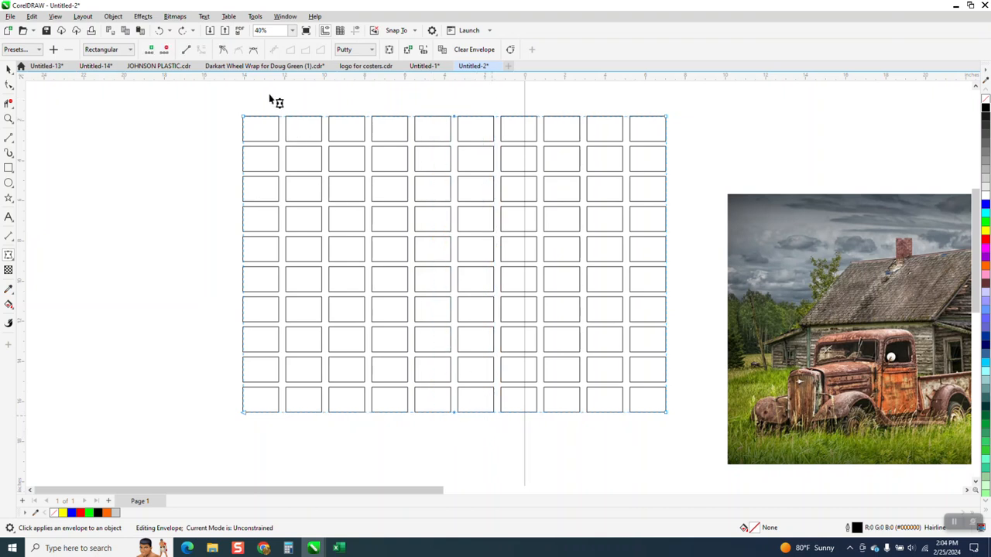
mouse_move(461, 124)
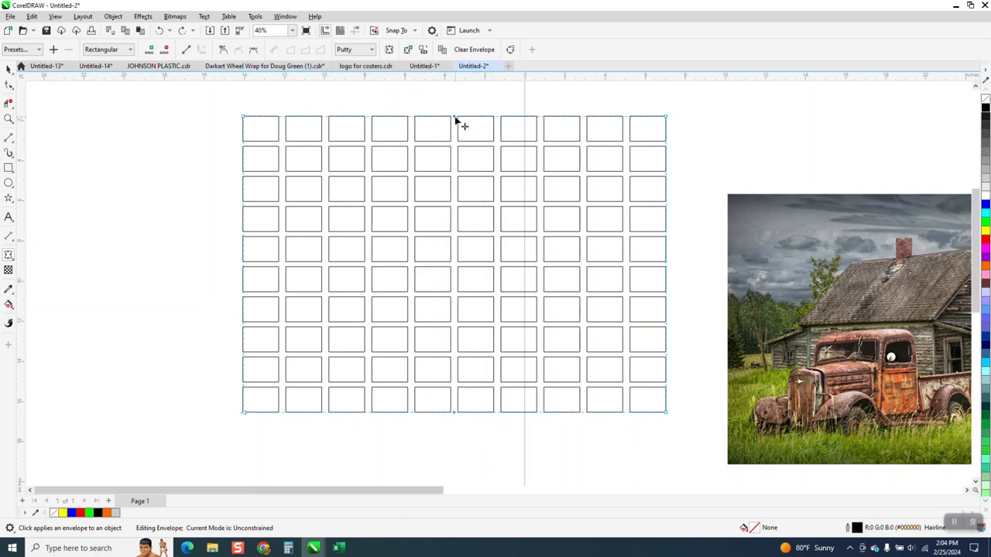
Drag the grid's envelope nodes in Putty mode to bend its top and right edges into waves
drag(450, 121, 450, 160)
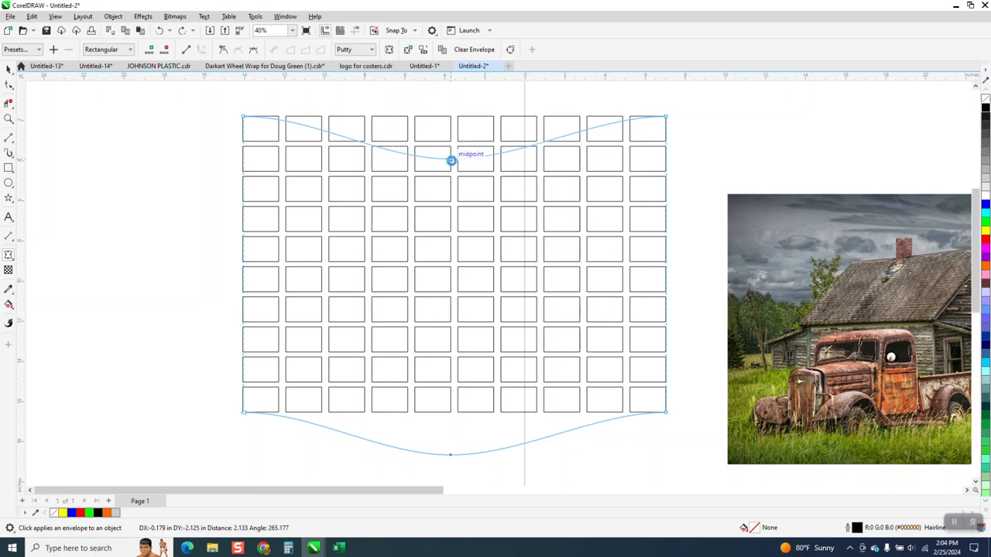
drag(451, 161, 576, 131)
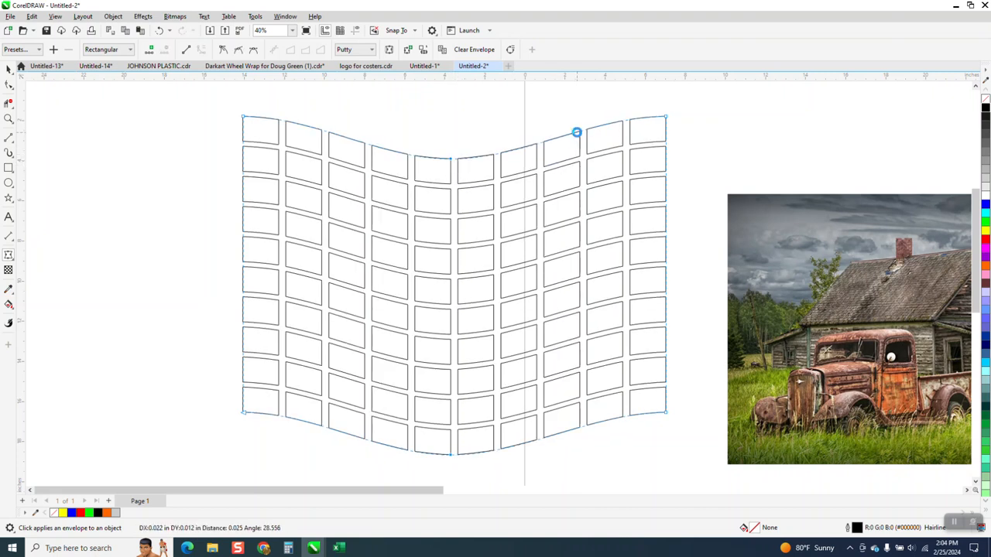
drag(576, 131, 588, 194)
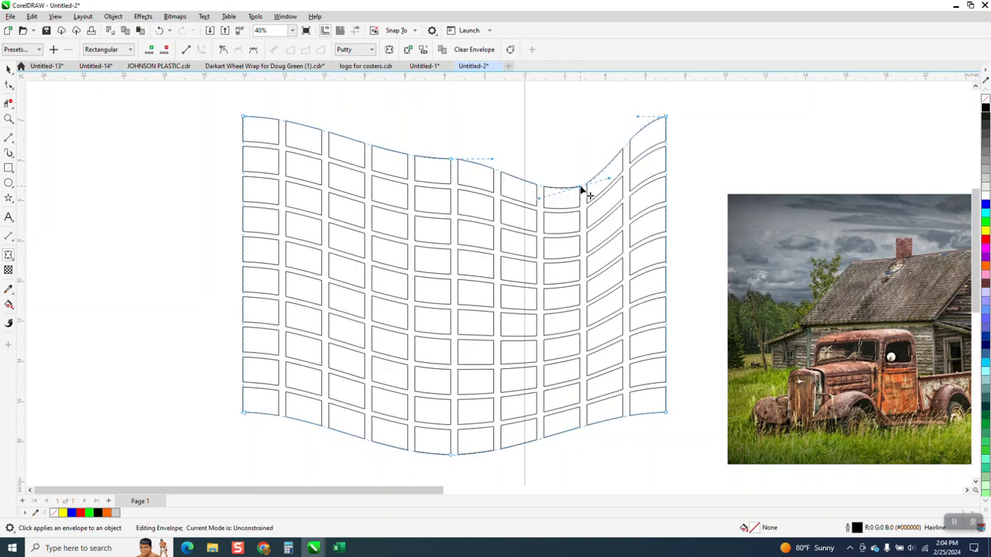
drag(585, 193, 588, 430)
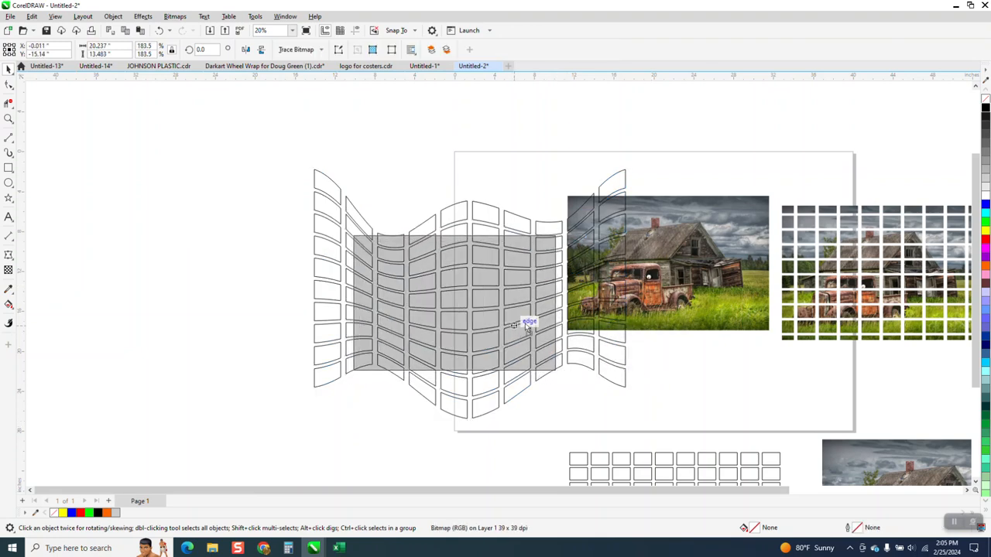
Move the farmhouse photo onto the middle of the warped grid, then select the grid
drag(667, 263, 471, 297)
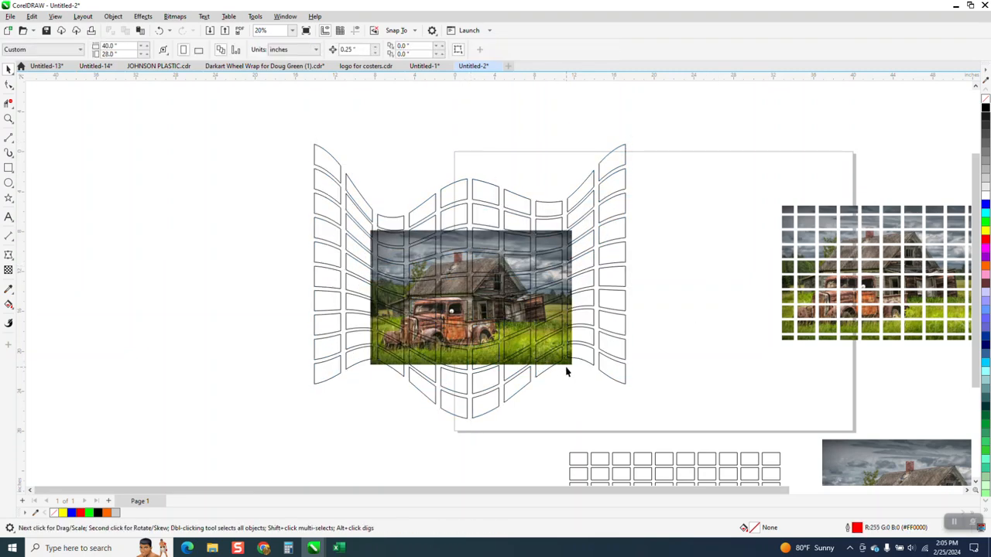
click(464, 297)
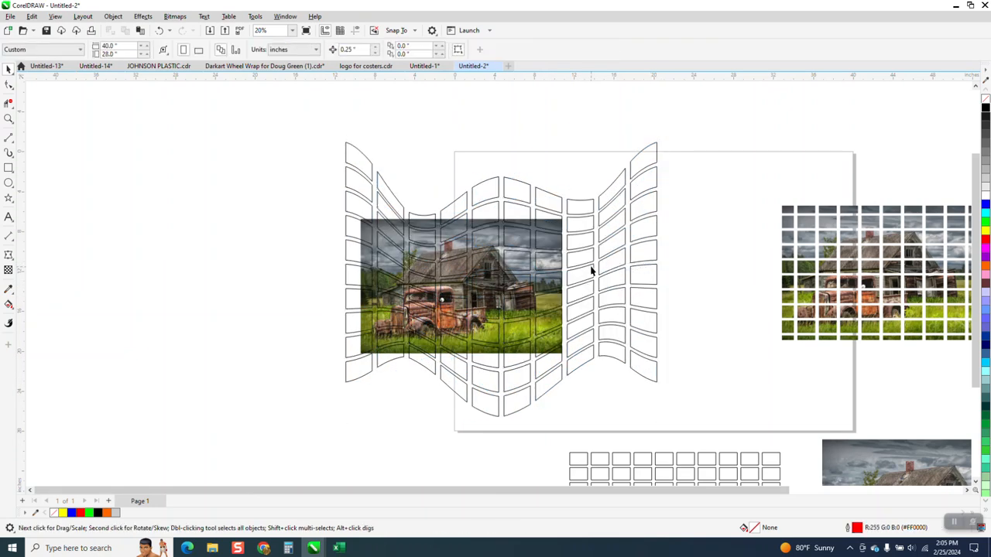
click(461, 286)
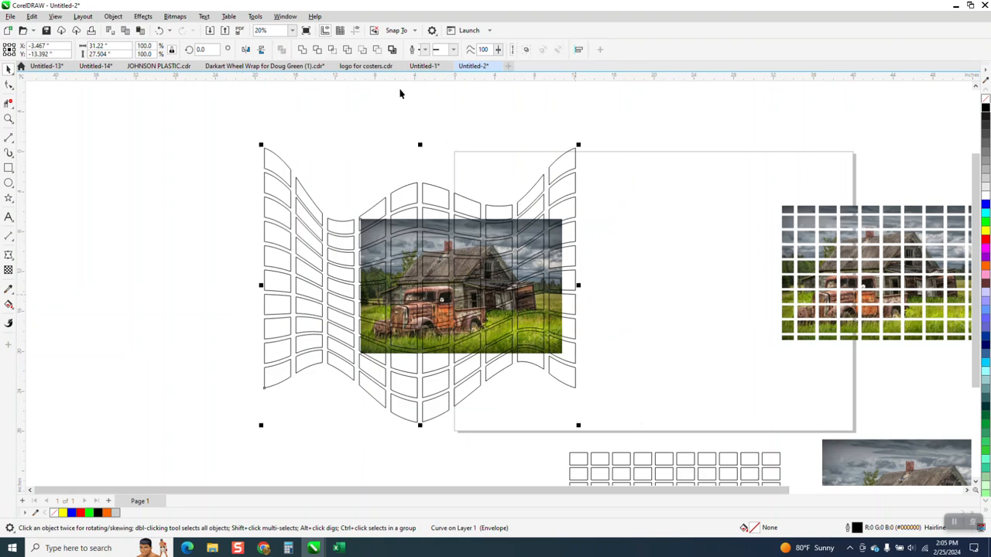
click(462, 286)
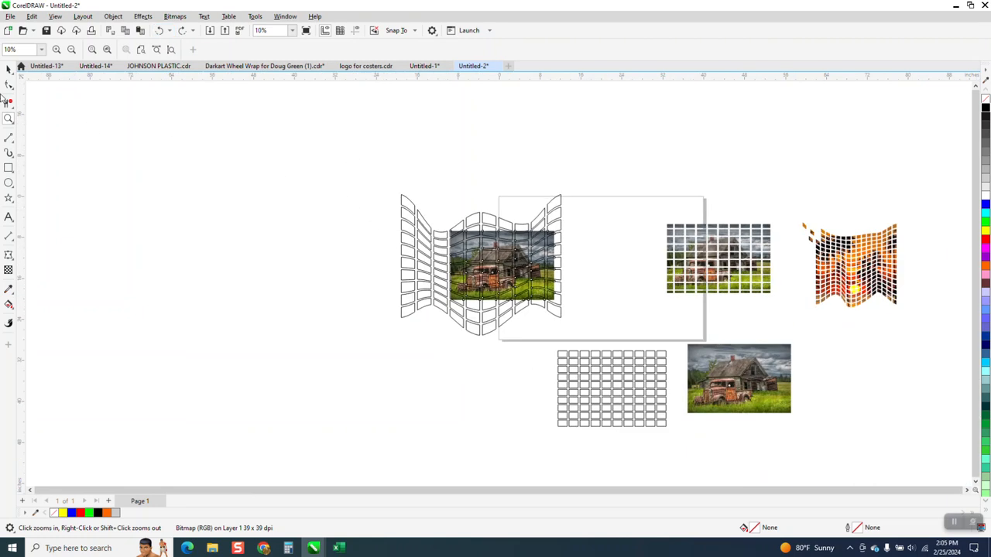
Envelope-warp the block-cut photo in Putty mode, bending its top and bottom edges into waves
click(503, 266)
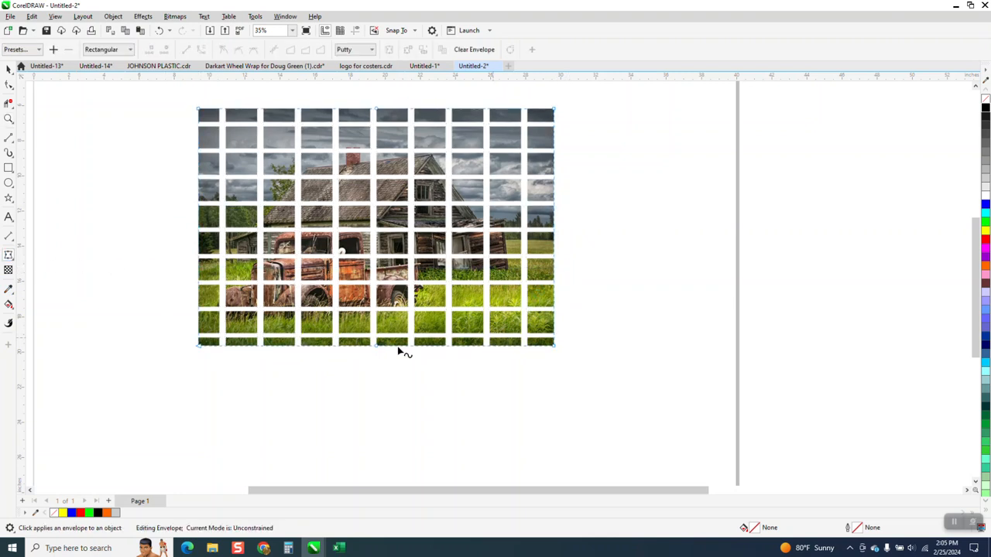
drag(375, 346, 406, 308)
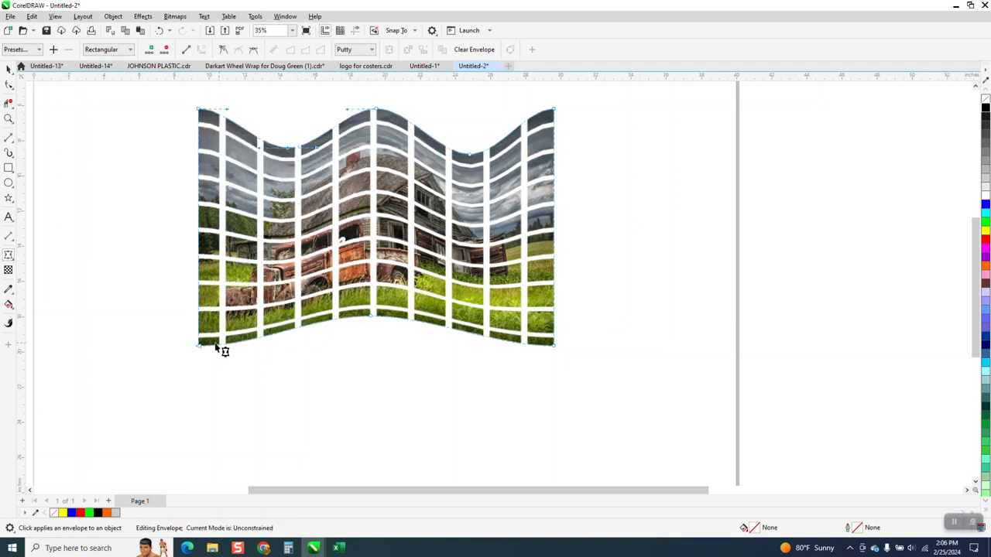
drag(217, 347, 266, 310)
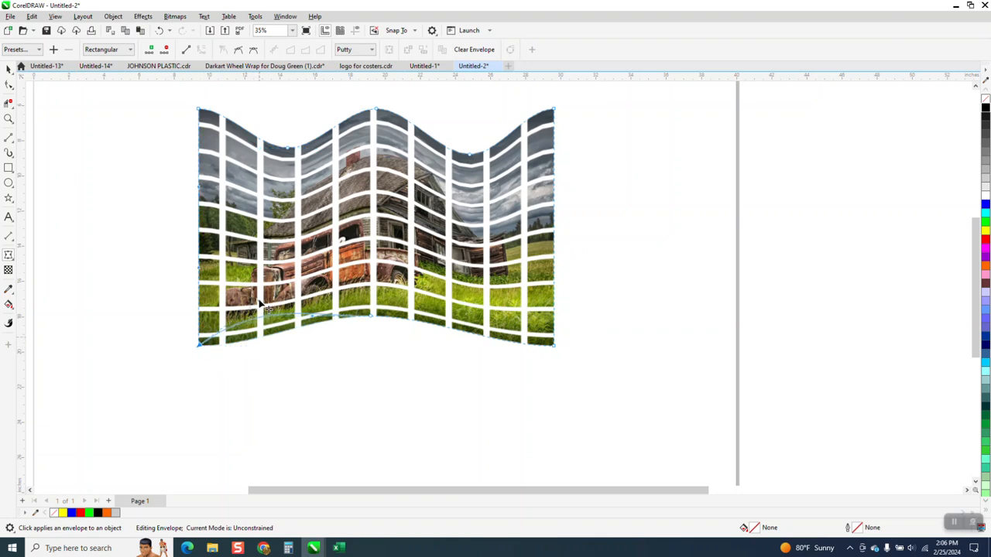